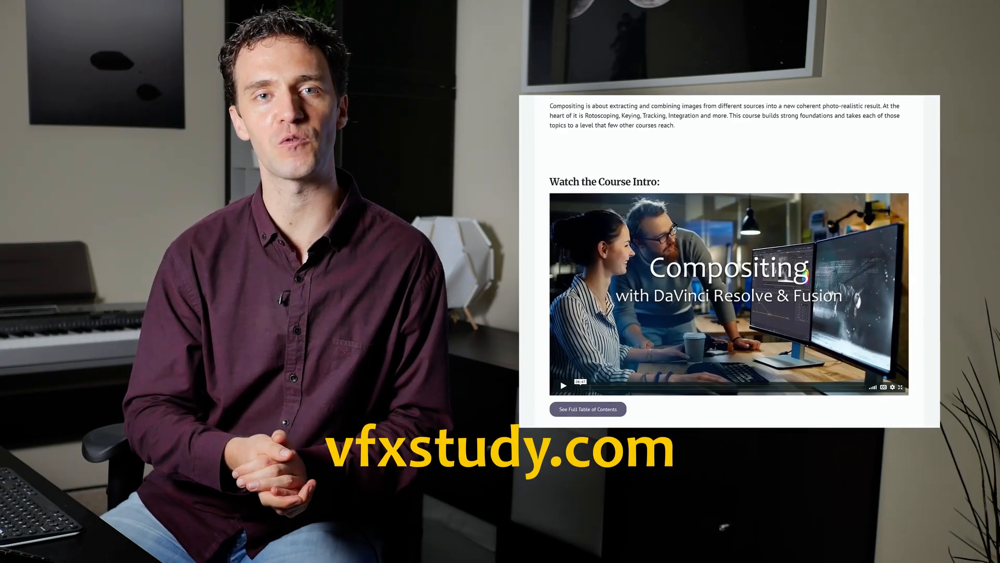
pyautogui.scroll(-3)
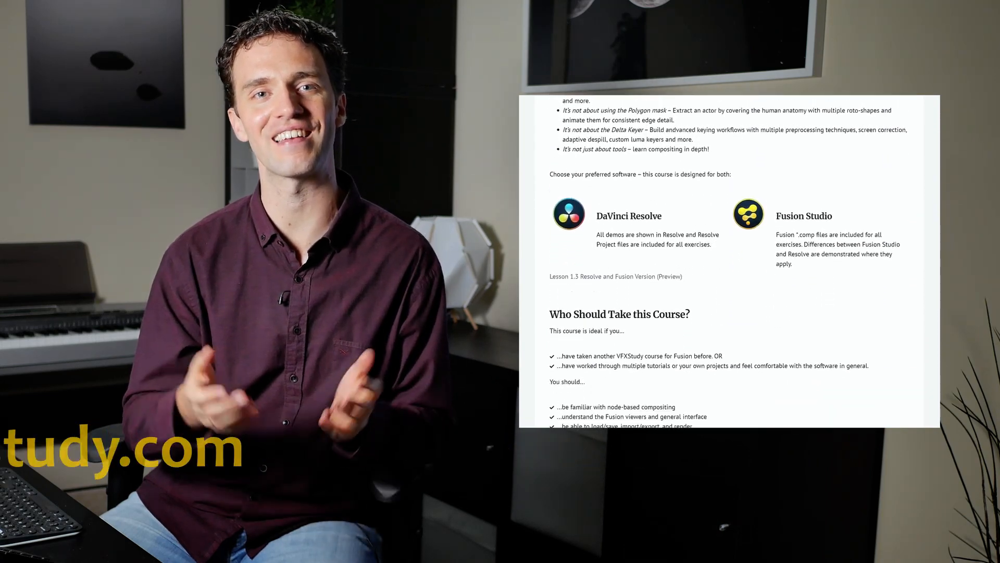